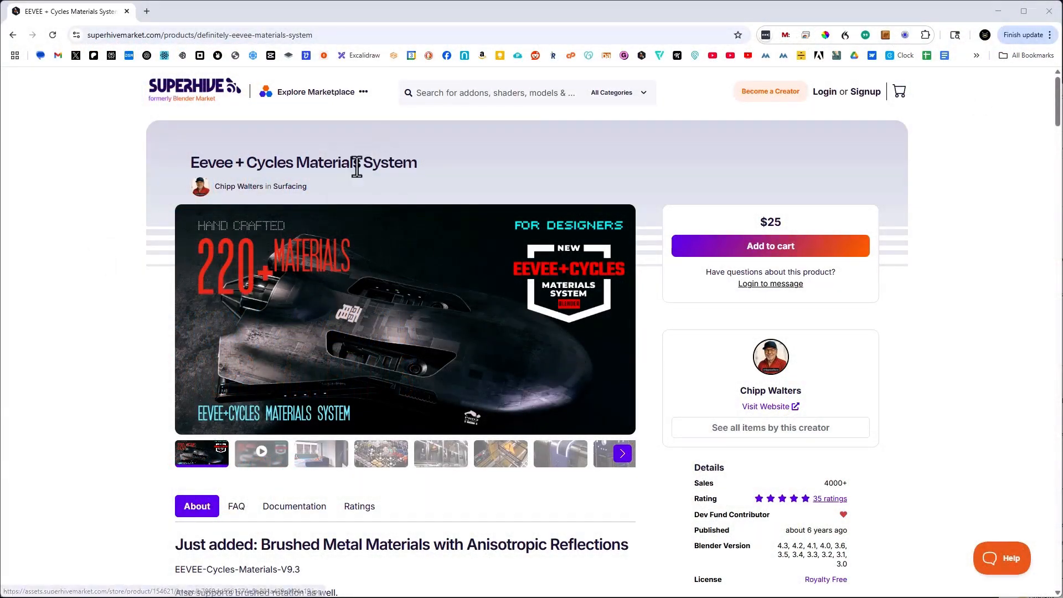
- Drop the shaper KPACK corridor cutter insert into the top of the red box
scroll(down, 3)
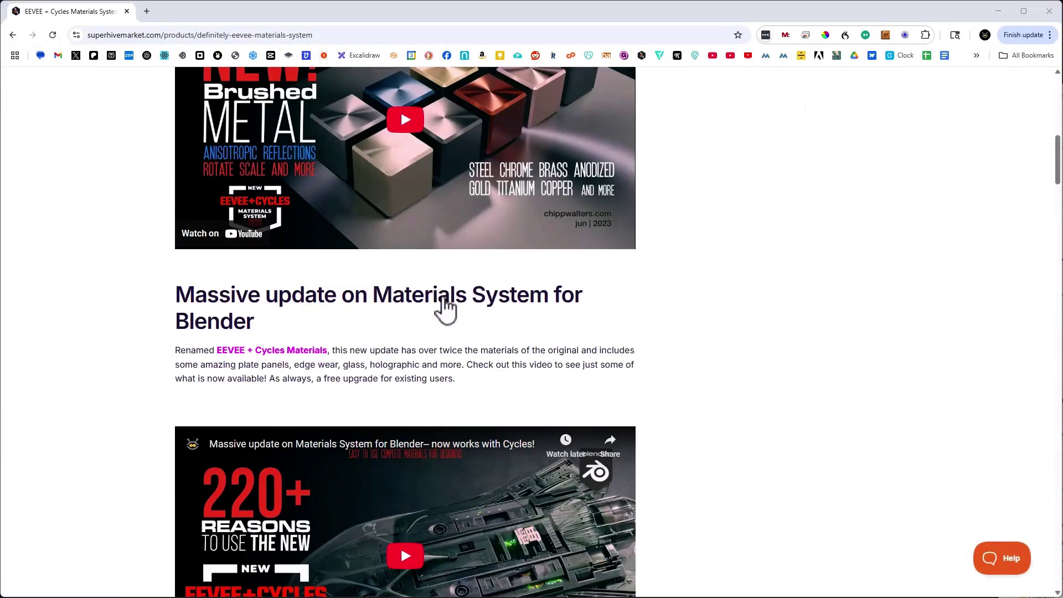
scroll(down, 3)
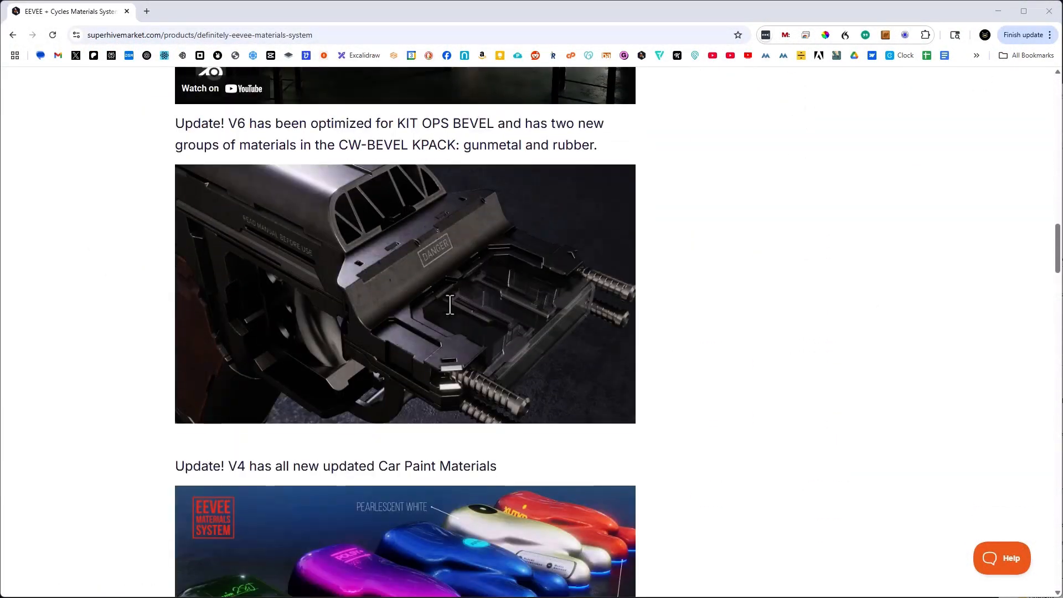
scroll(down, 3)
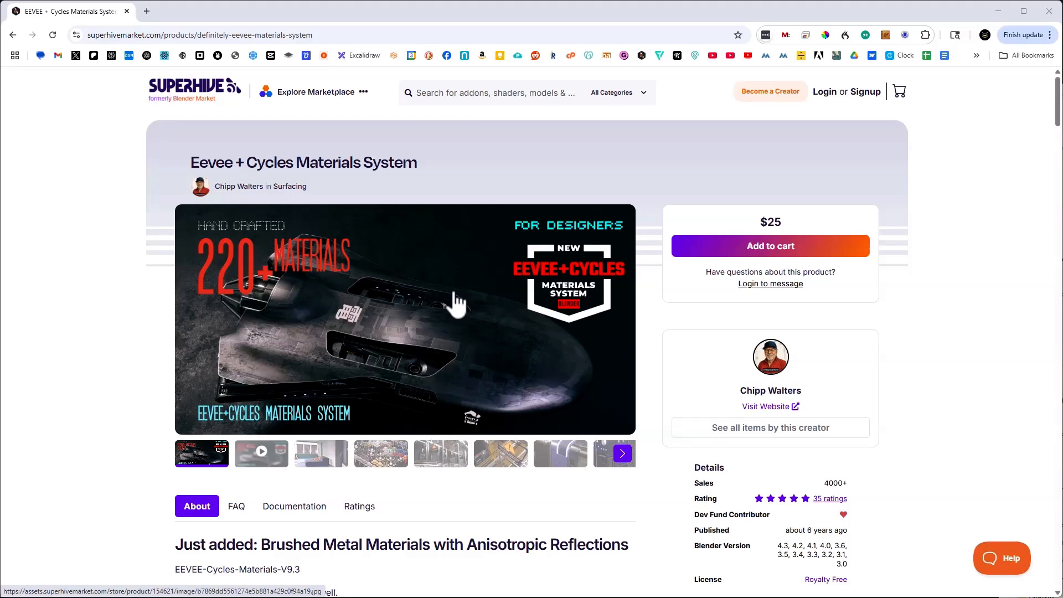
mouse_move(518, 300)
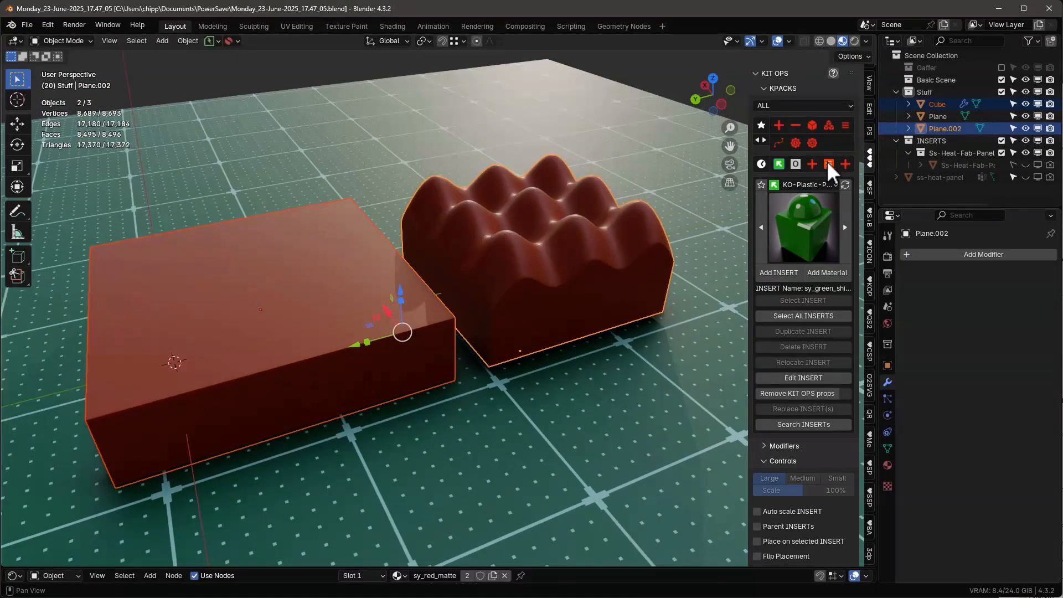
click(936, 103)
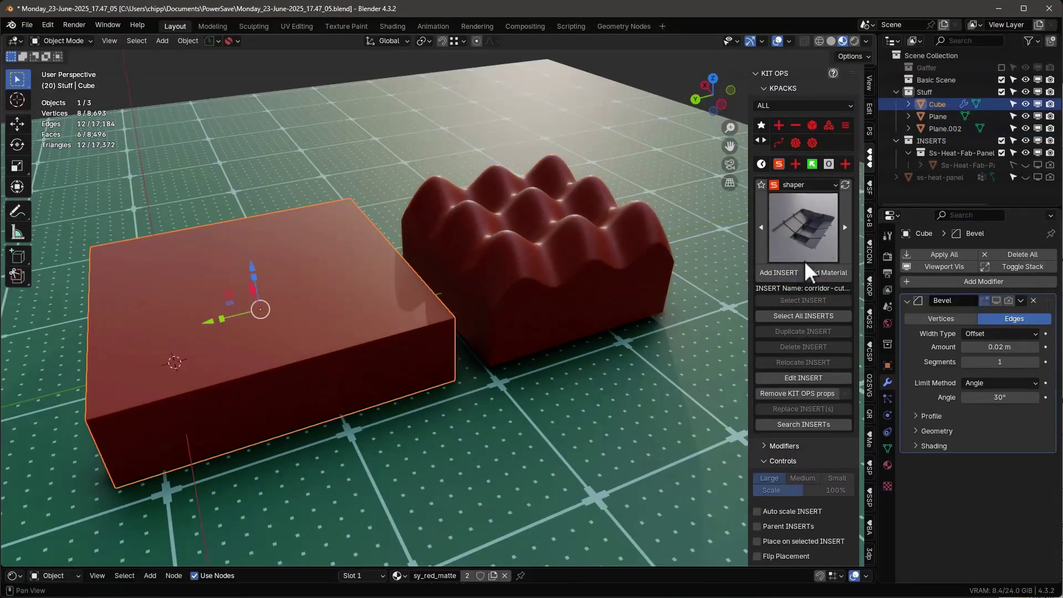
click(777, 273)
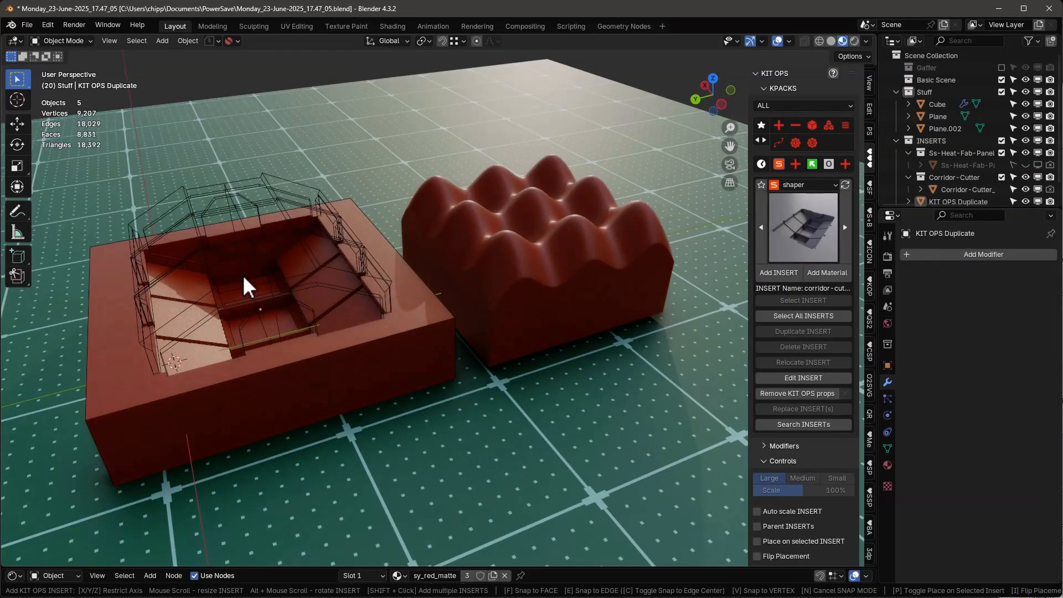
click(251, 278)
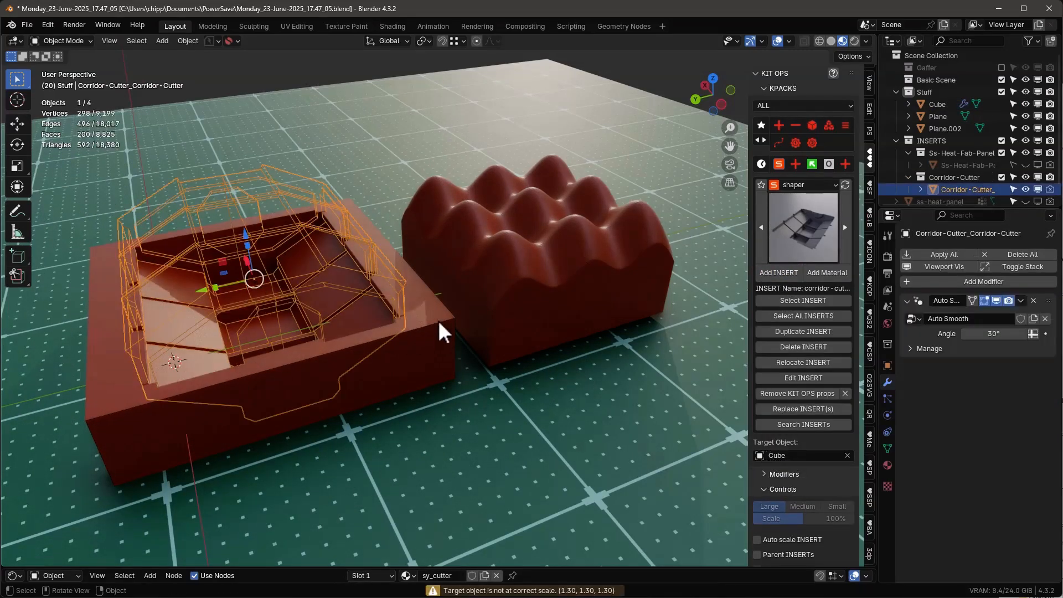
mouse_move(292, 203)
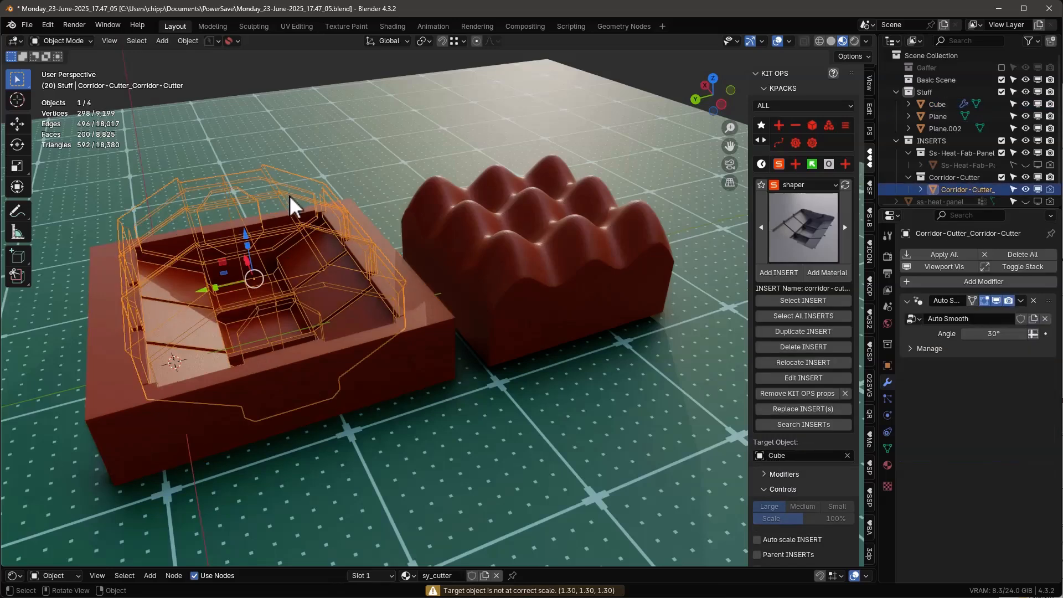
click(299, 210)
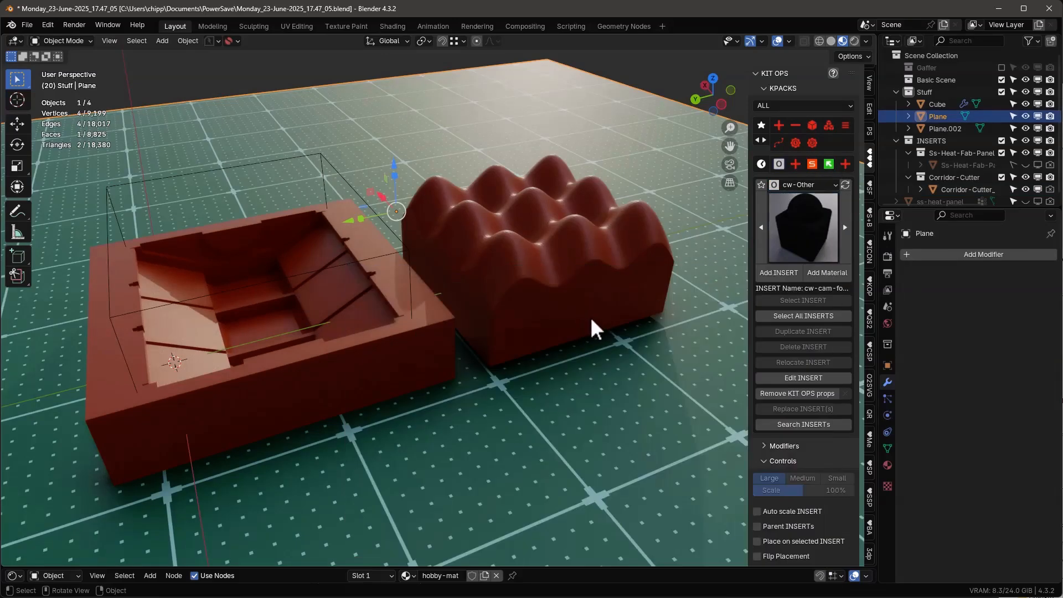
- Apply the black cw-cam-foam material to the cut box and the wavy block
click(803, 227)
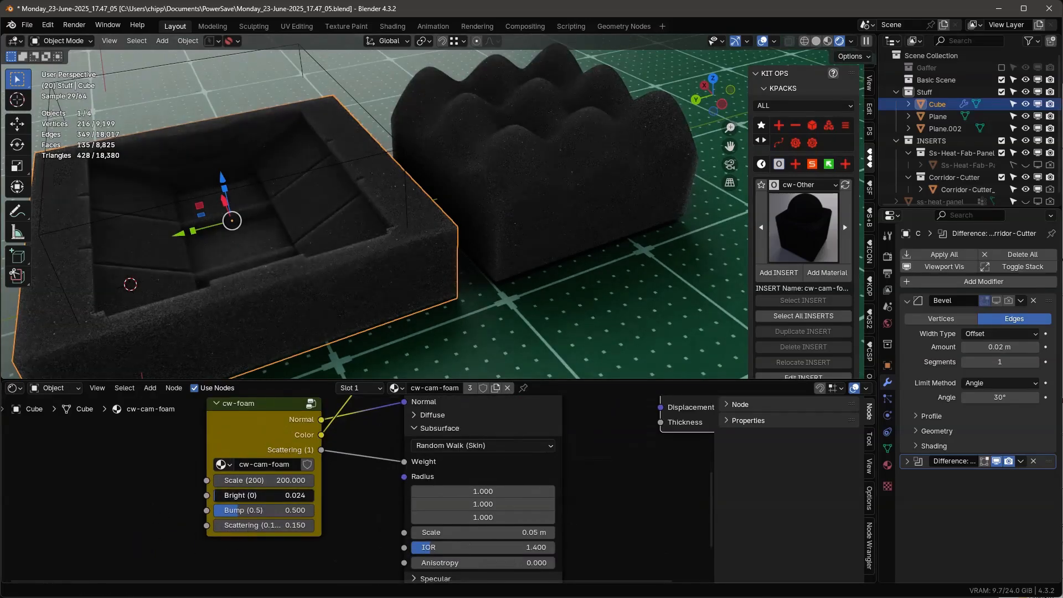
- Set the cw-foam node's Bright to 0.030, keeping Scale at 200
click(263, 495)
text(20)
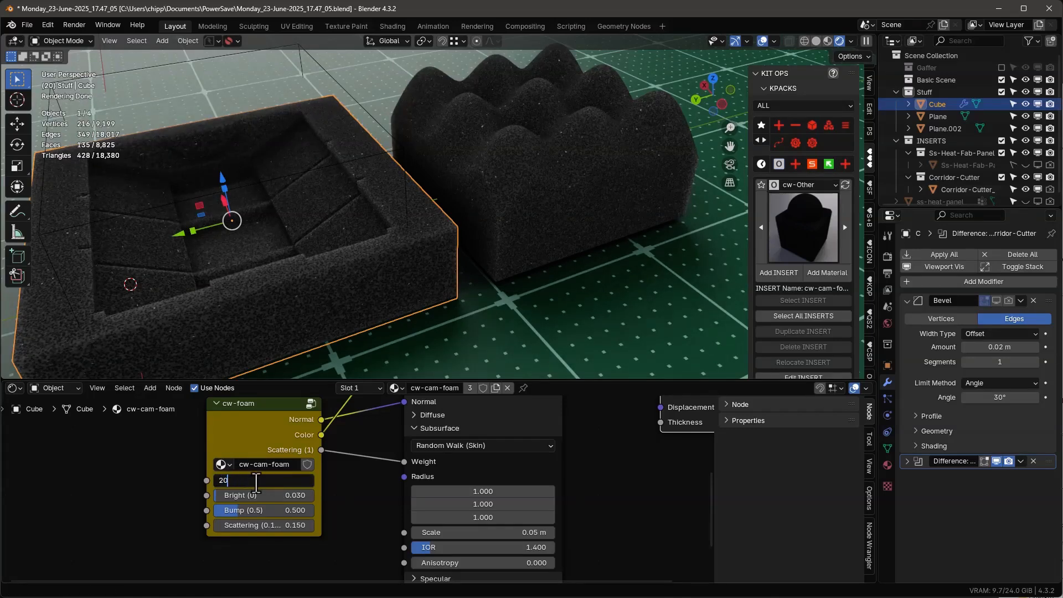
key(Return)
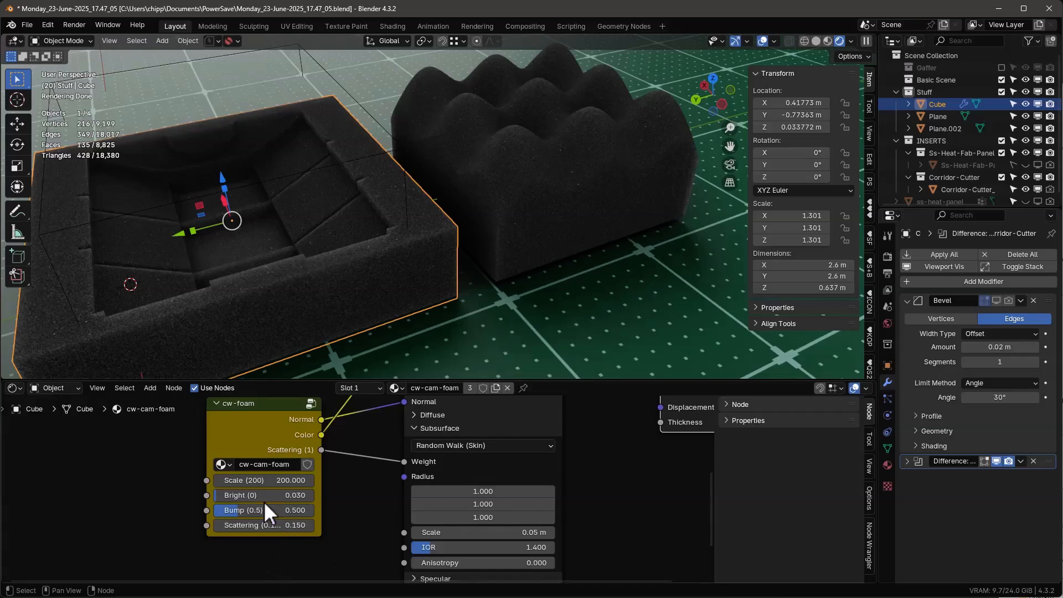
mouse_move(292, 519)
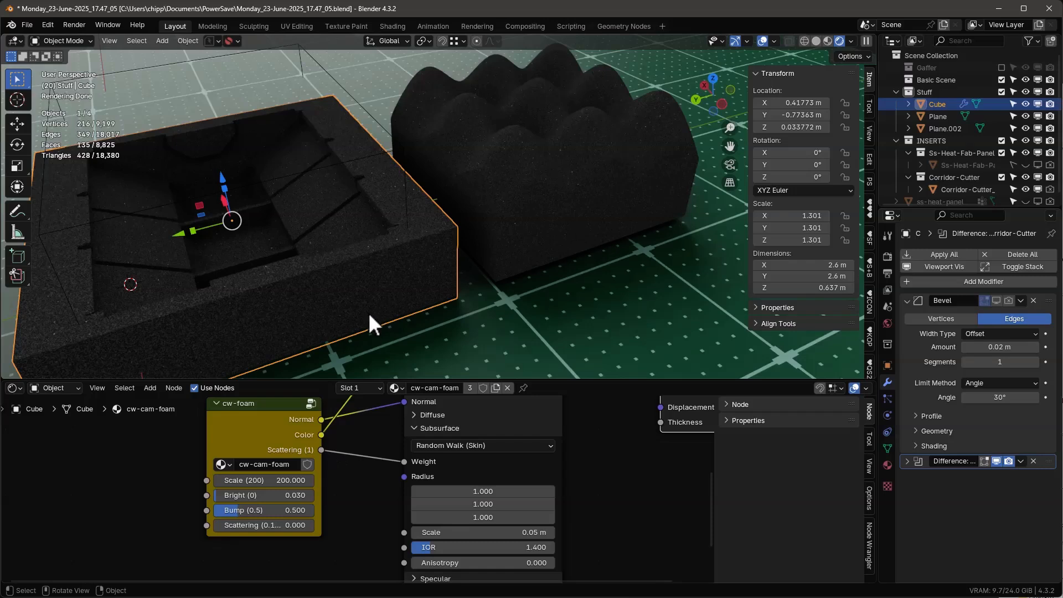
mouse_move(372, 332)
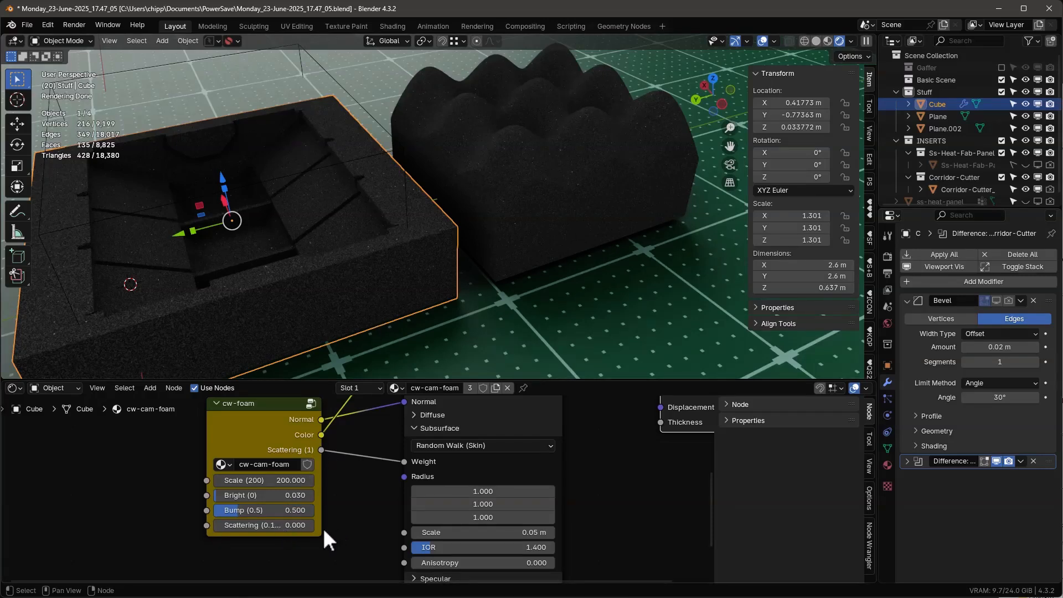
- Enter 0 in the cw-foam node's Scattering field
double_click(264, 525)
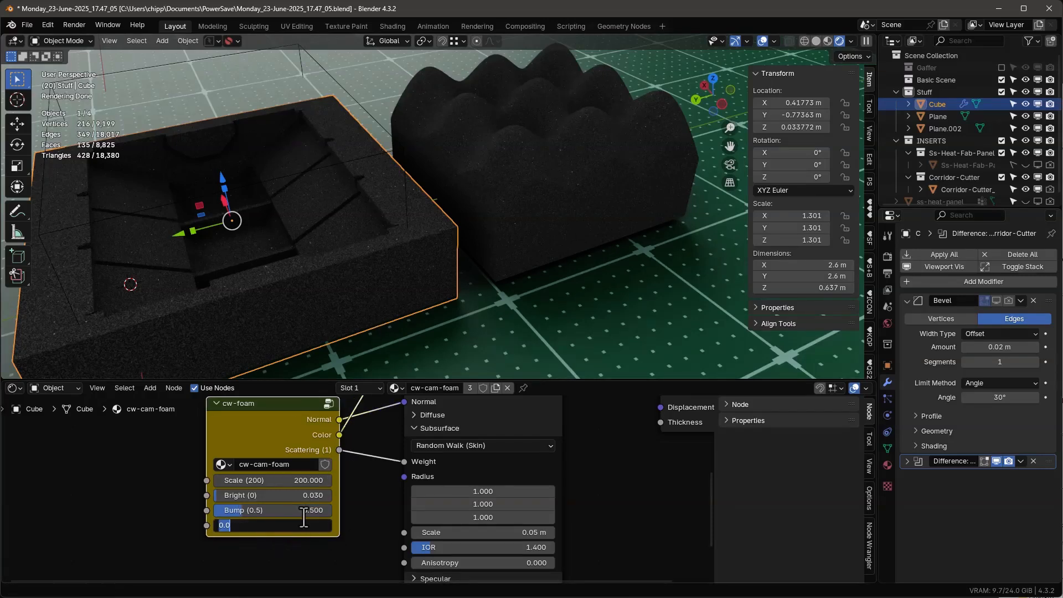